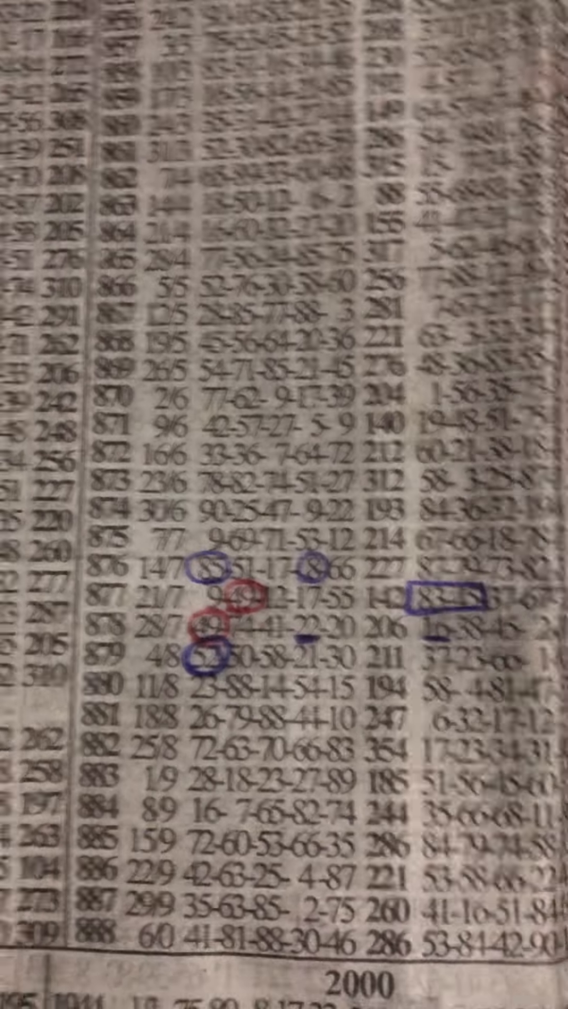
pyautogui.scroll(-3)
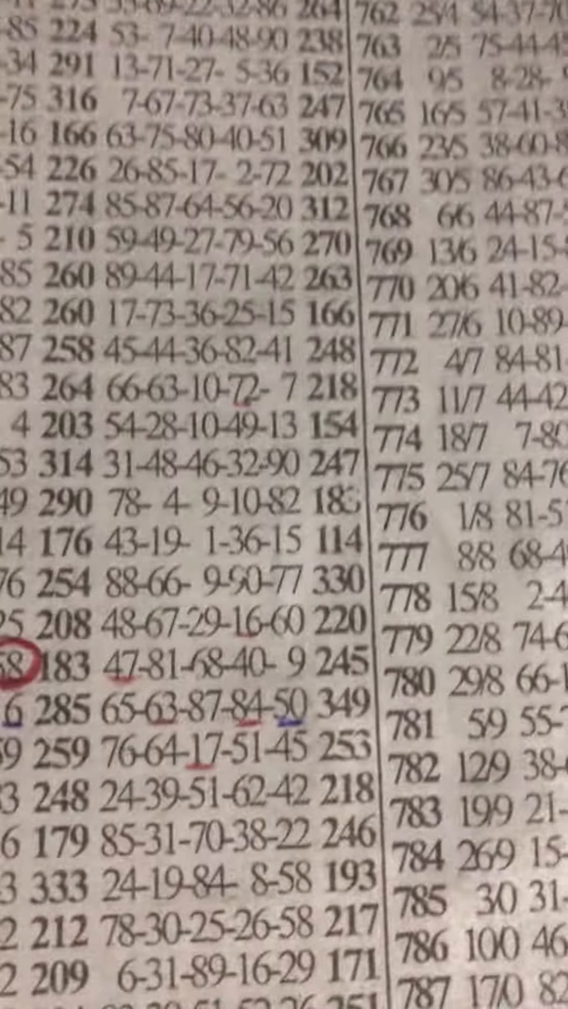